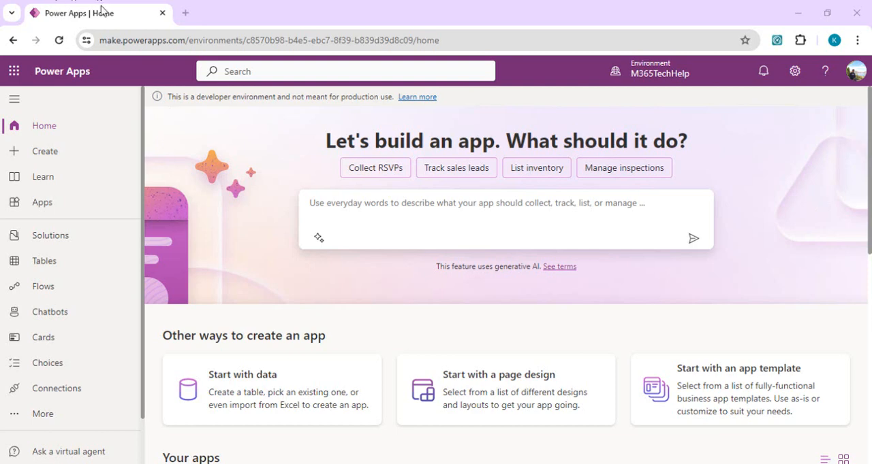
mouse_move(230, 209)
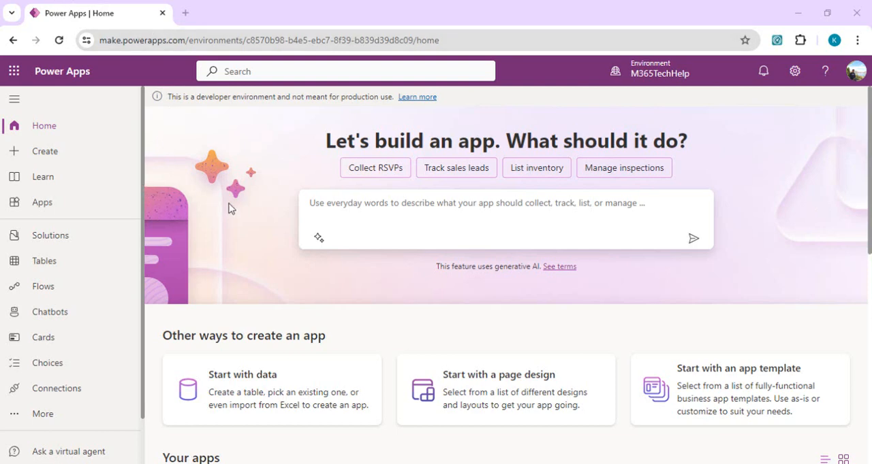
mouse_move(245, 384)
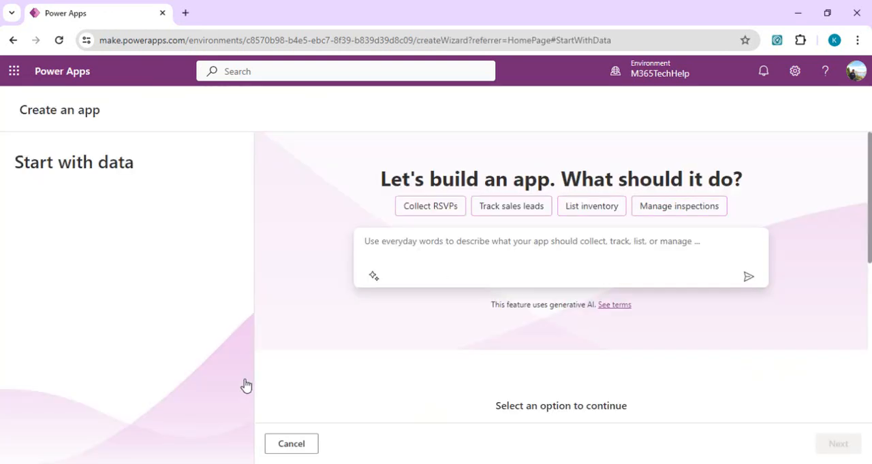
mouse_move(864, 145)
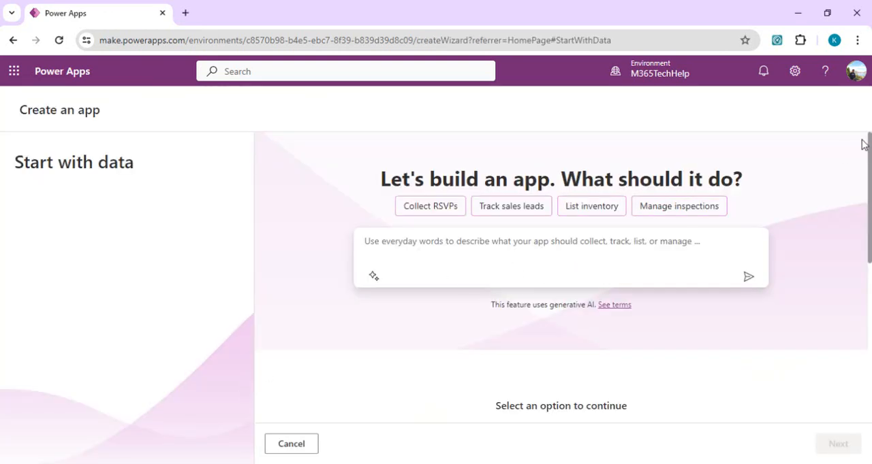
Scroll down to reveal the Create with SharePoint list option
scroll(down, 3)
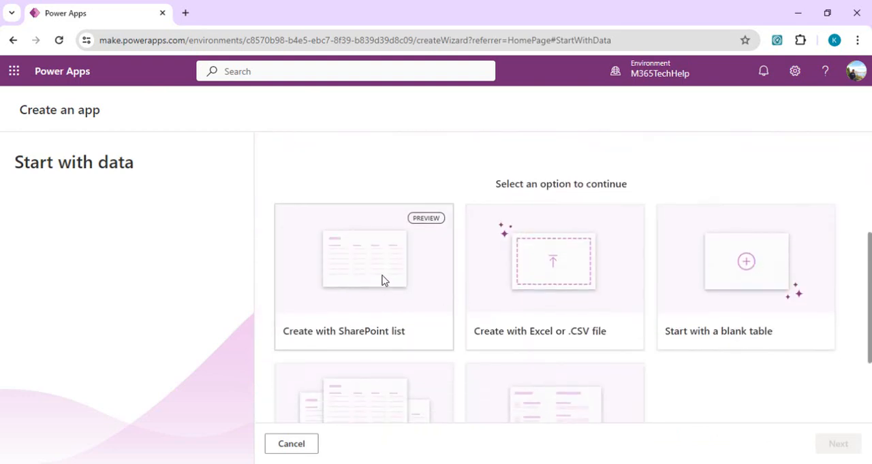
mouse_move(402, 275)
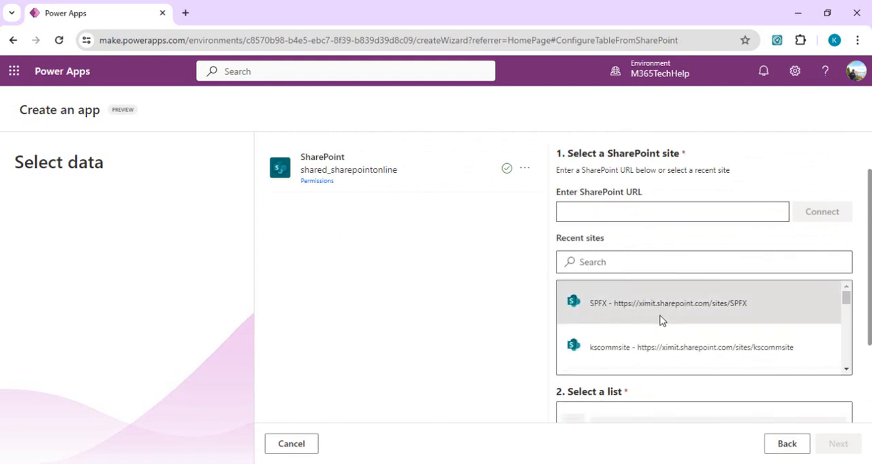
Filter the SPFX site's lists by 'produc' and choose Product Catalog as the source list
scroll(down, 3)
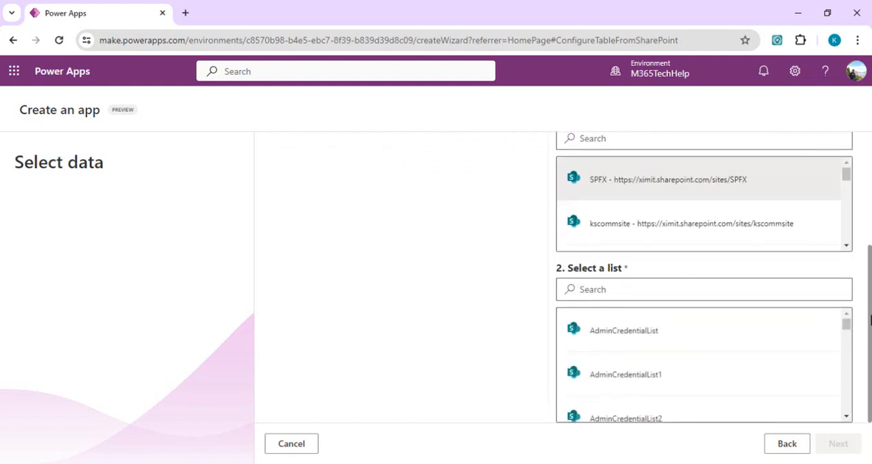
click(704, 289)
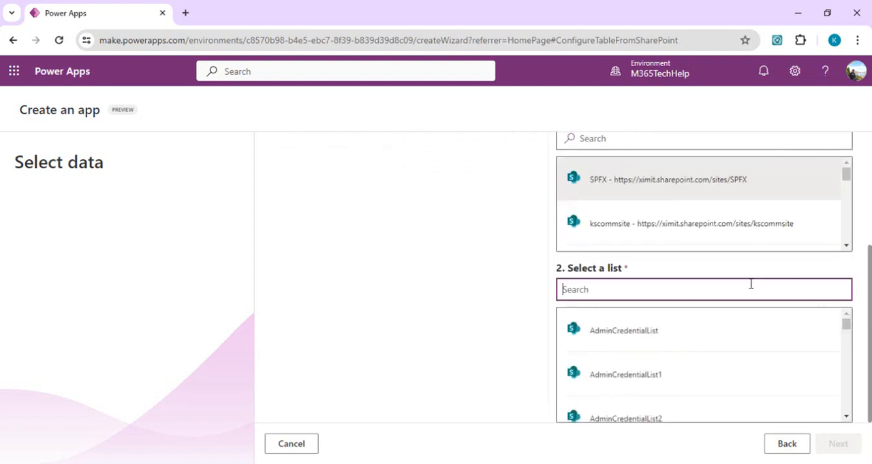
text(prou)
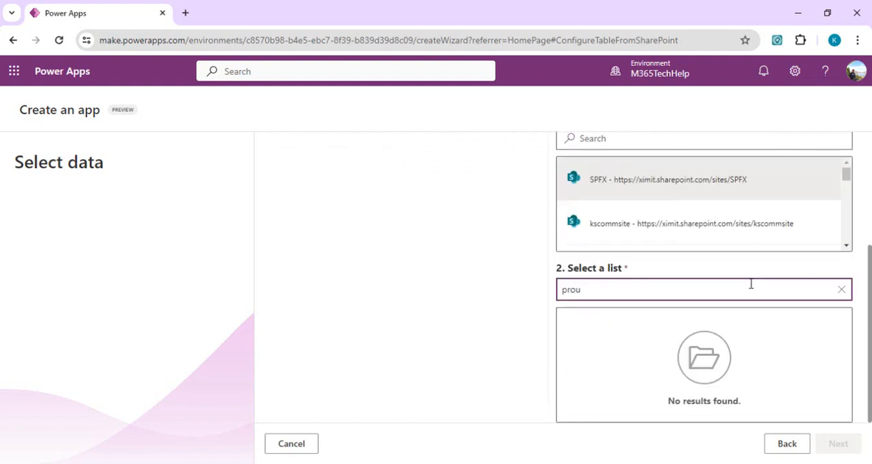
text(produc)
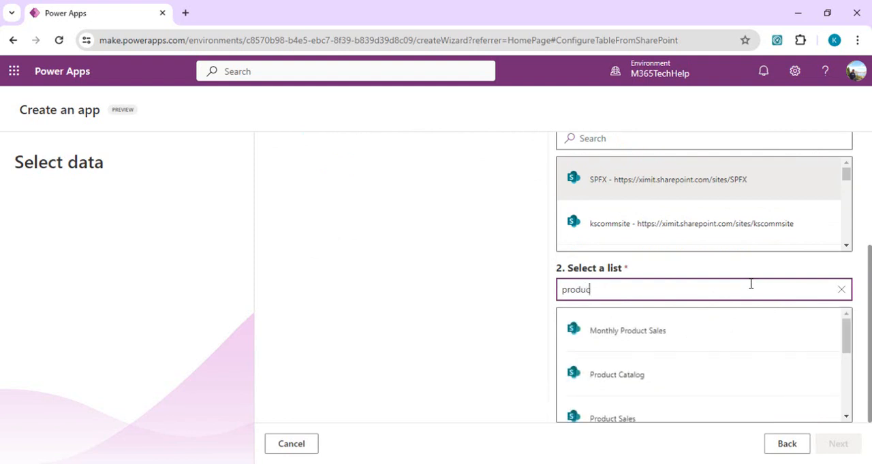
click(617, 375)
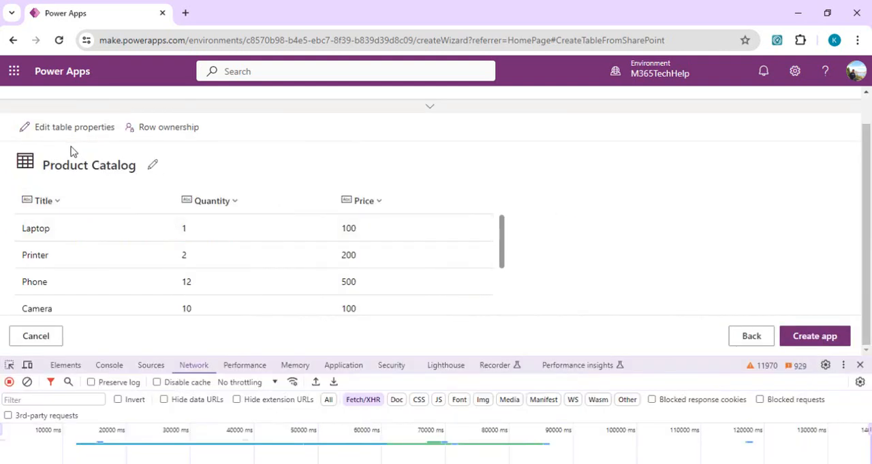
mouse_move(234, 7)
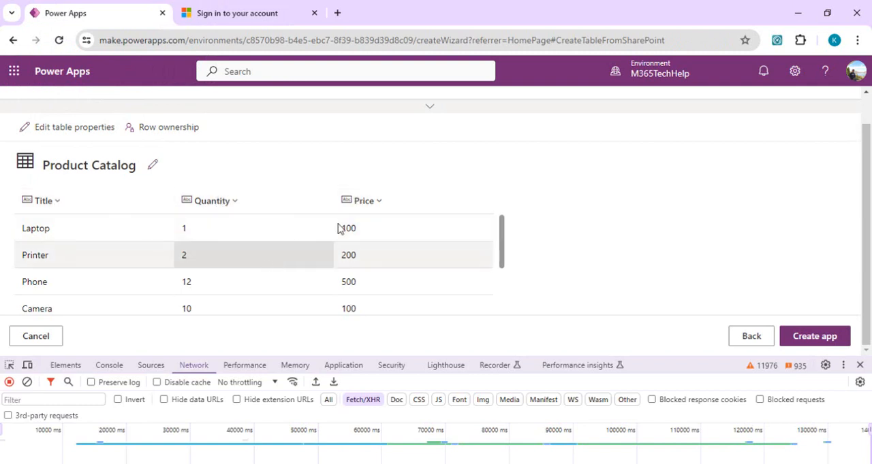
mouse_move(582, 207)
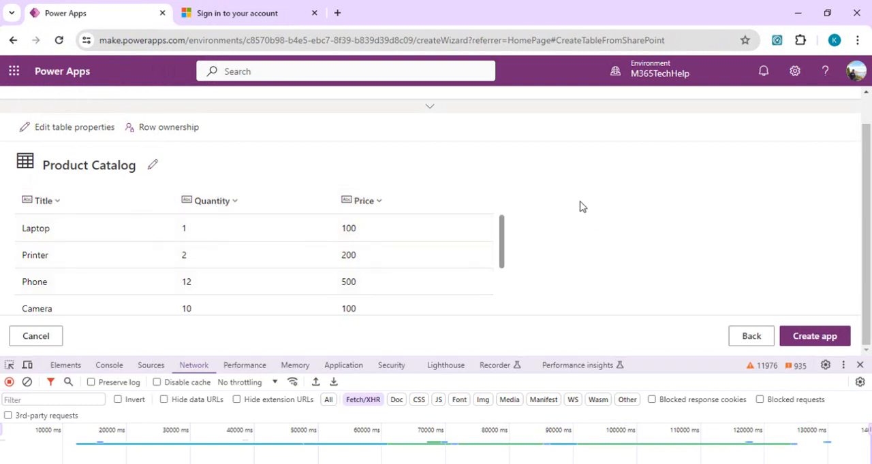
mouse_move(526, 237)
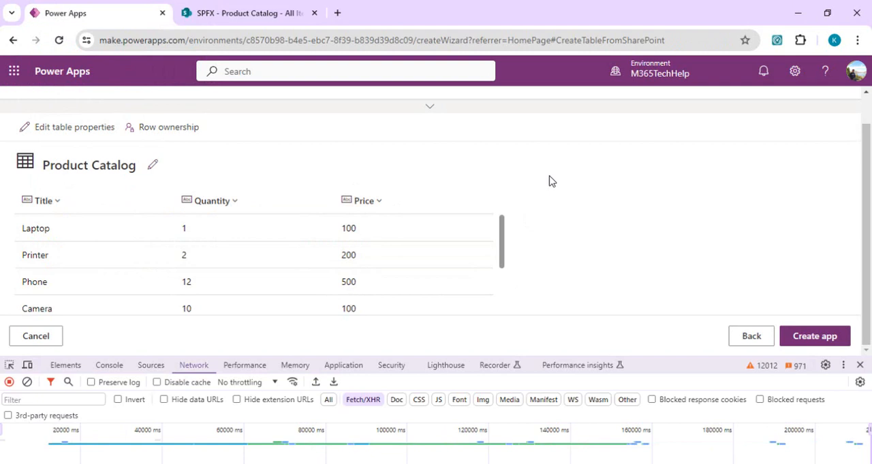
mouse_move(174, 175)
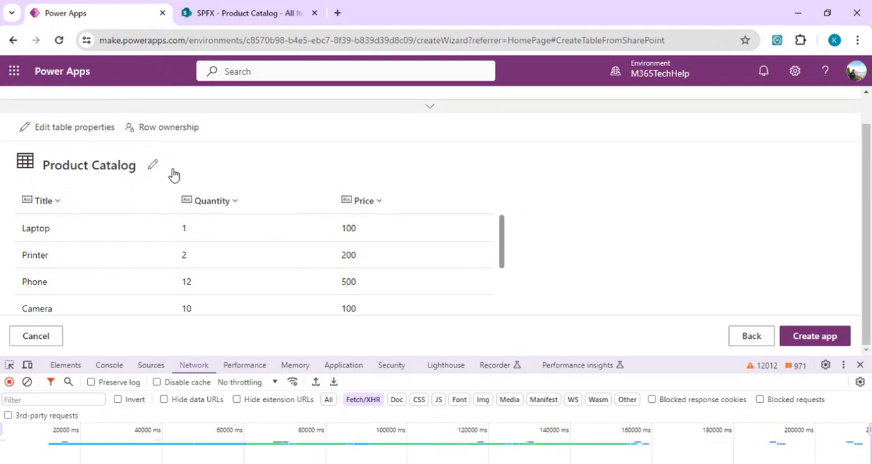
mouse_move(316, 183)
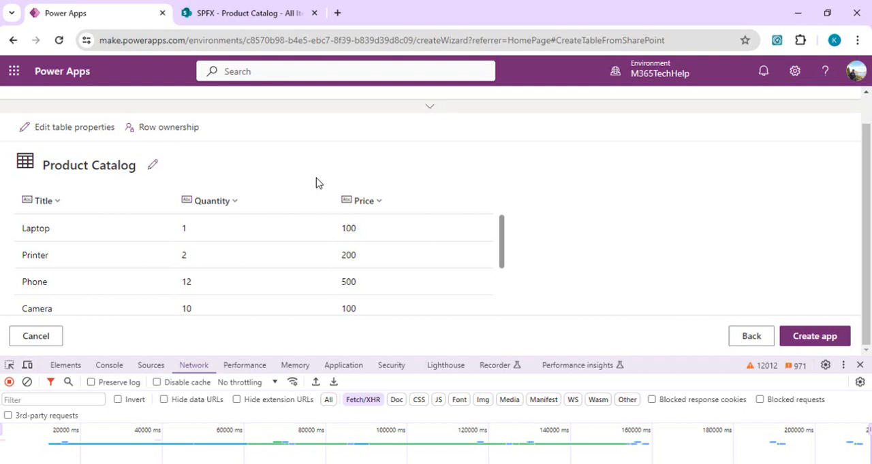
mouse_move(705, 352)
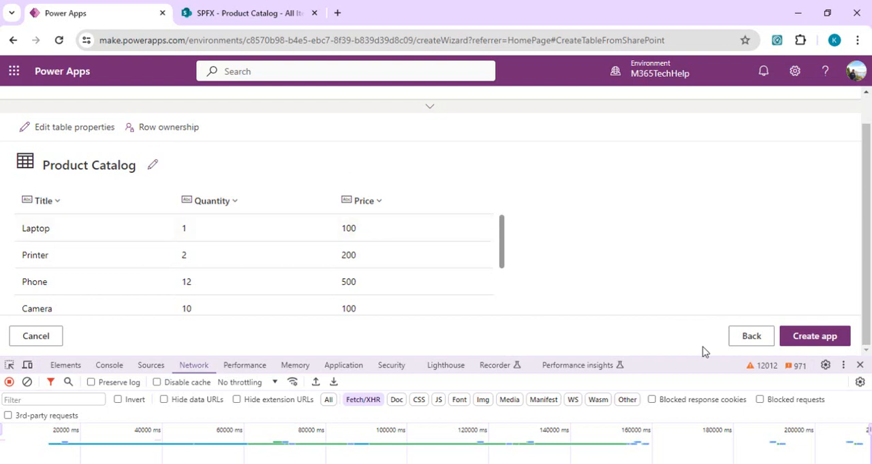
Create the app from the previewed Product Catalog table (Title, Quantity, Price)
click(814, 336)
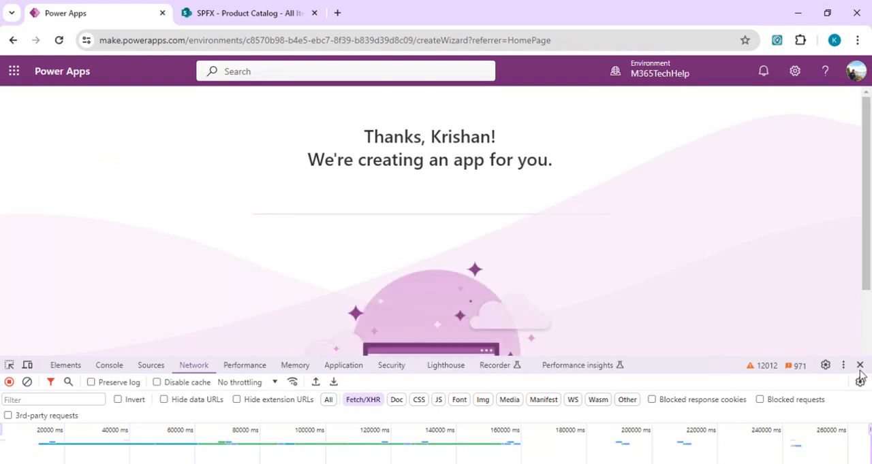
Close the DevTools panel so the generated Product Catalog app opens in the editor
click(860, 366)
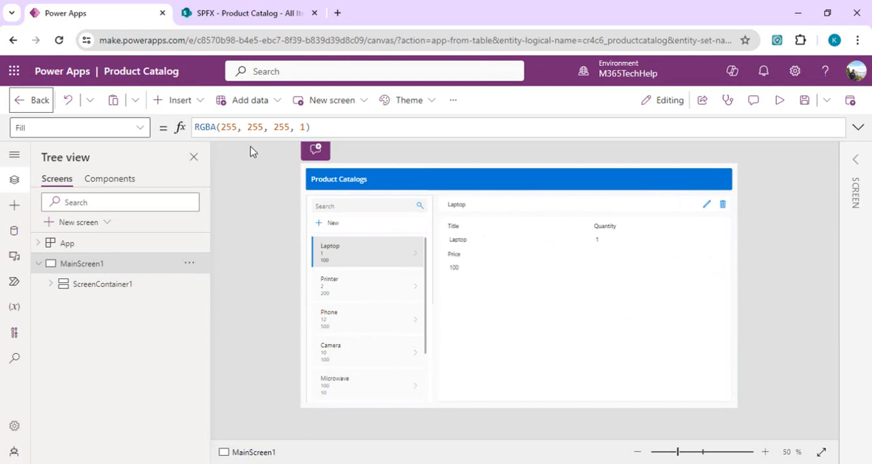
mouse_move(675, 92)
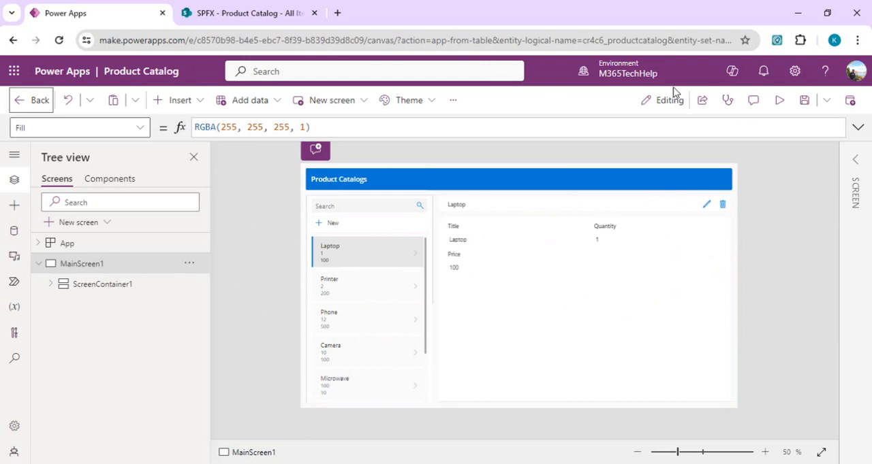
mouse_move(794, 71)
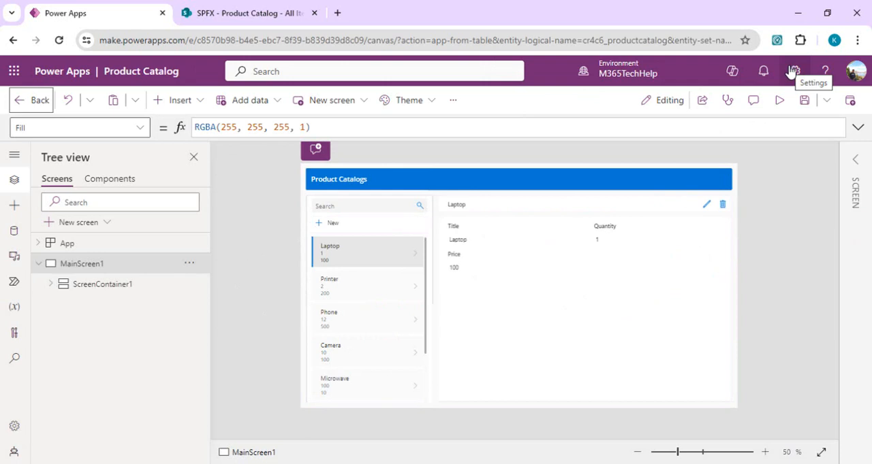
mouse_move(31, 99)
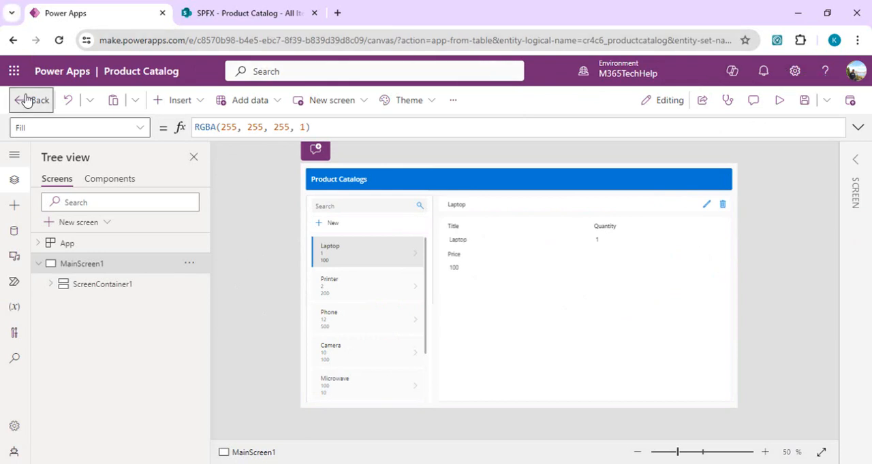
Leave the app editor and go to the Dataverse Tables page
click(32, 100)
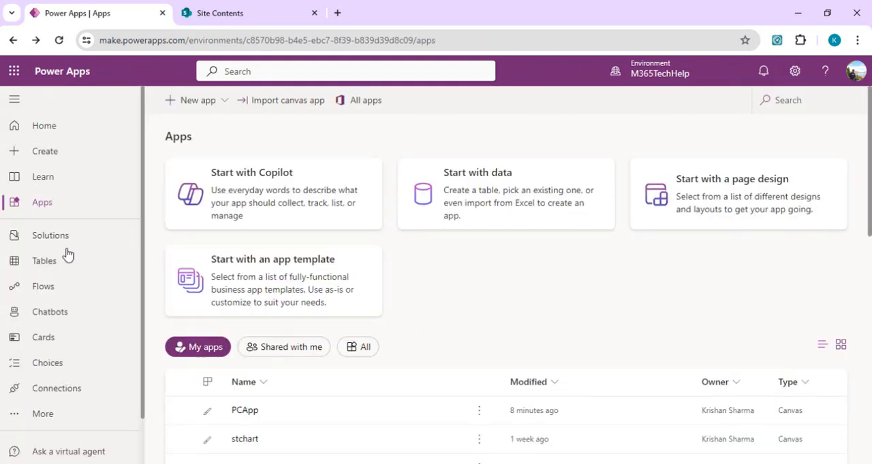
mouse_move(44, 261)
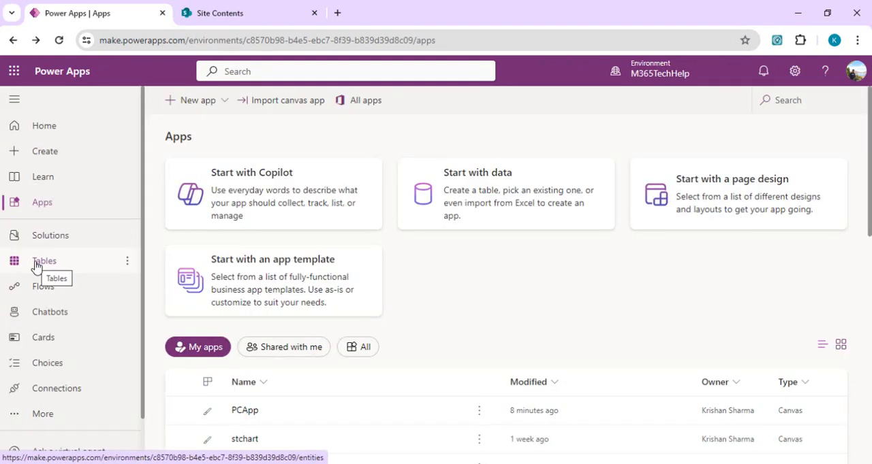
click(43, 261)
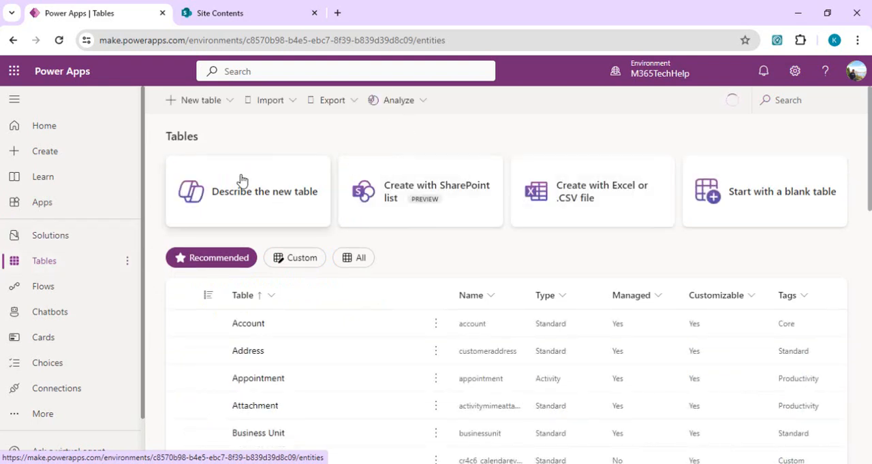
mouse_move(446, 178)
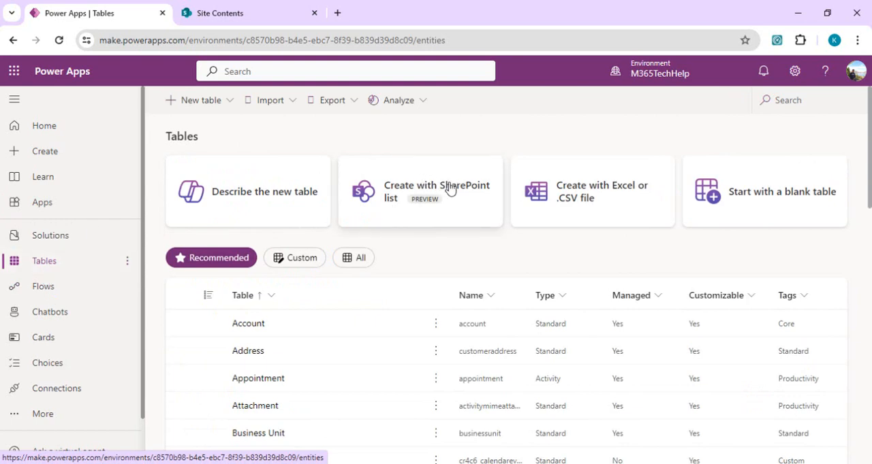
Start a table from the SharePoint list, review the manager column, and create Leave Request List
click(420, 192)
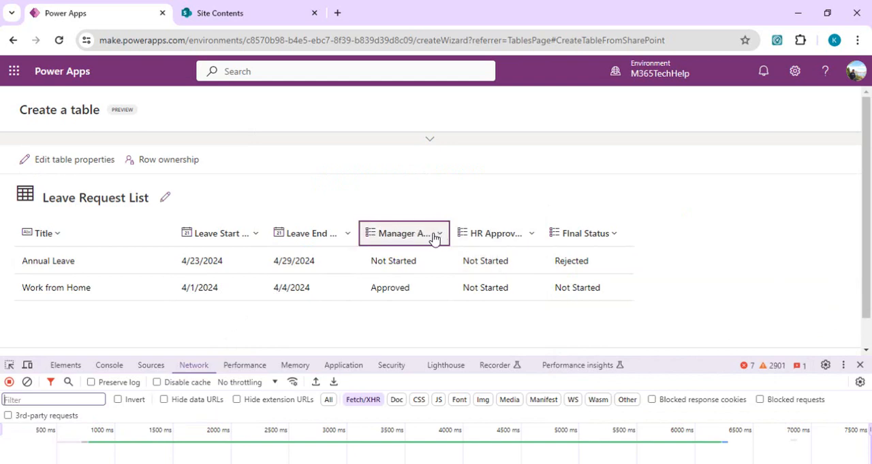
click(438, 233)
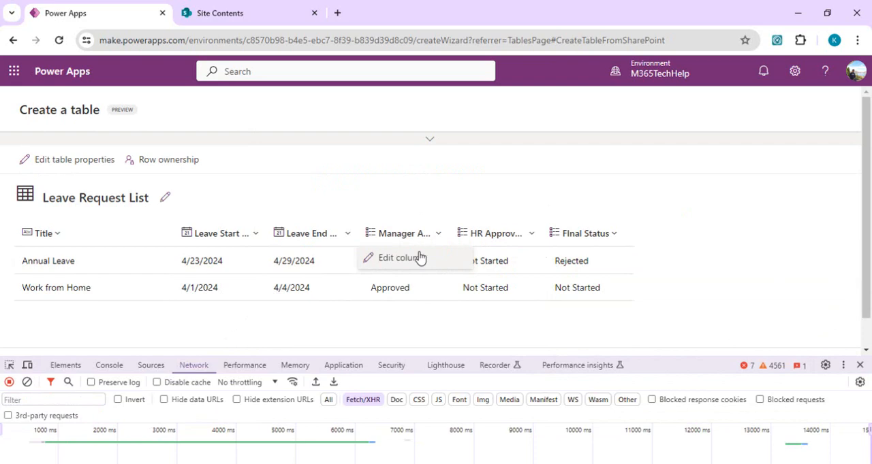
click(398, 258)
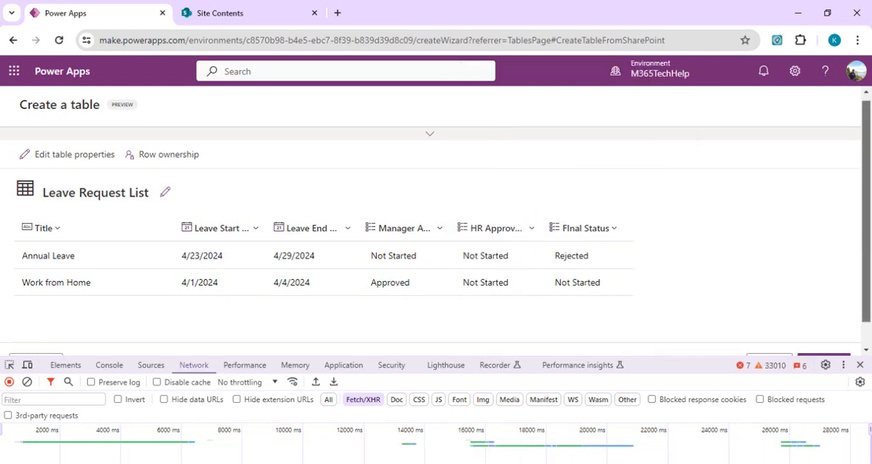
click(822, 336)
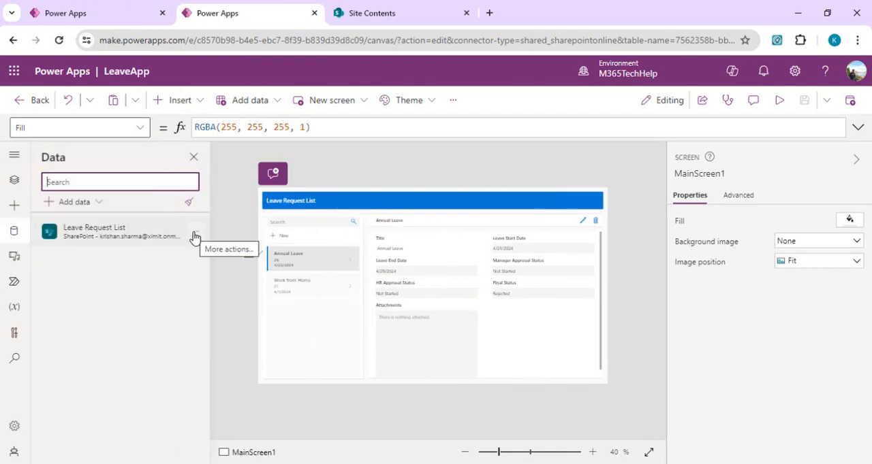
Remove the SharePoint Leave Request List data source from LeaveApp
click(196, 231)
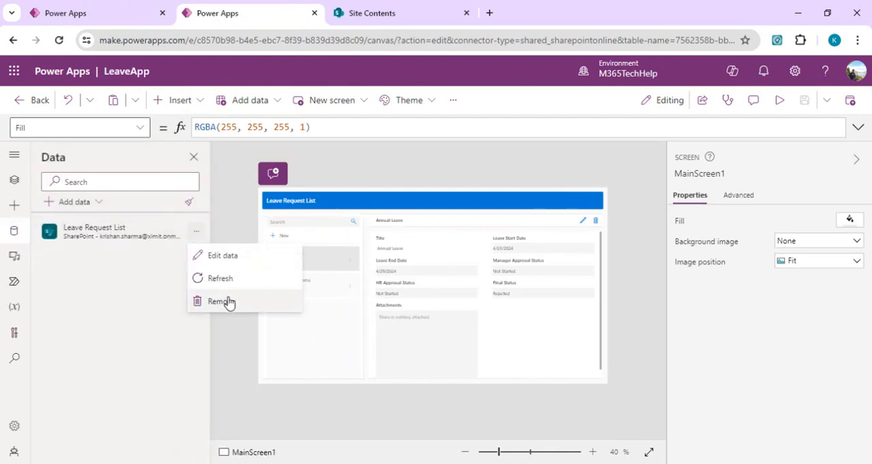
click(395, 12)
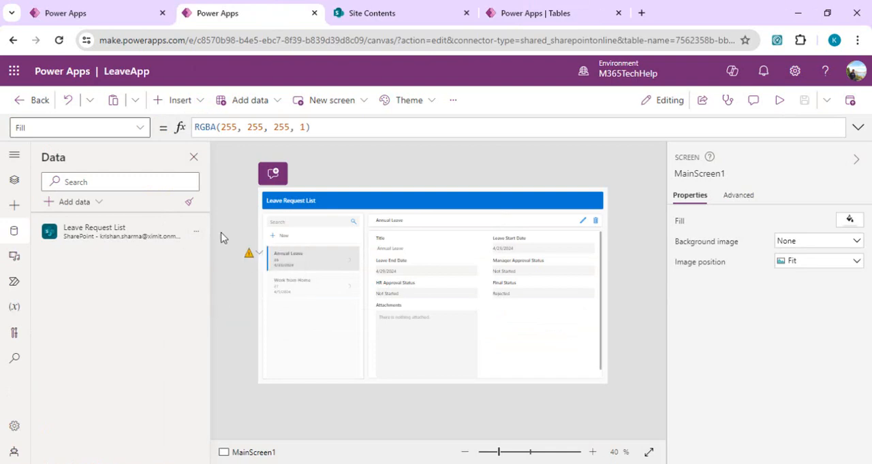
Add the Dataverse Leave Request Lists table as data source and select the broken header label
click(75, 202)
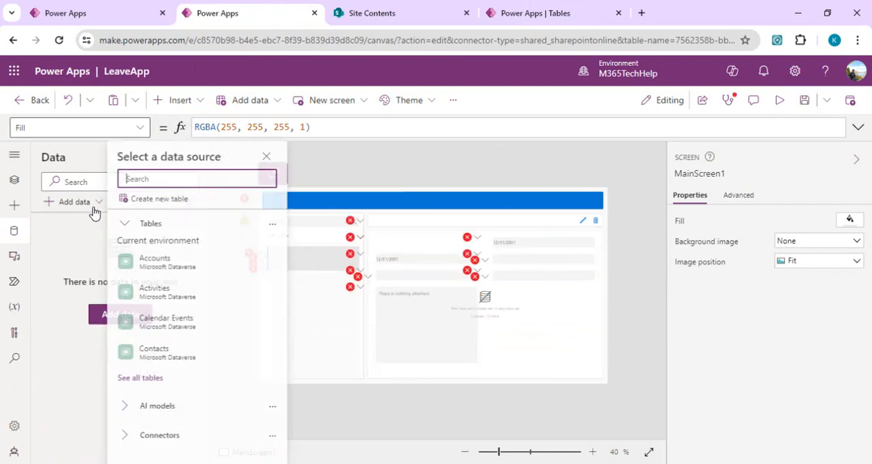
text(leave)
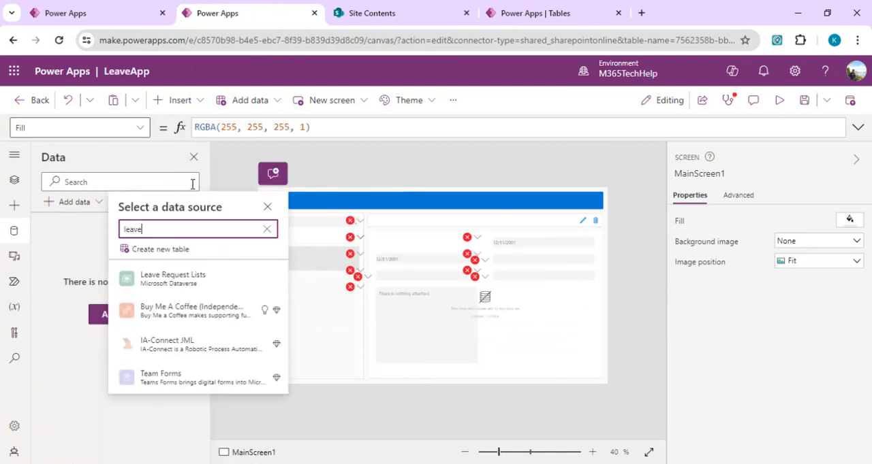
click(172, 278)
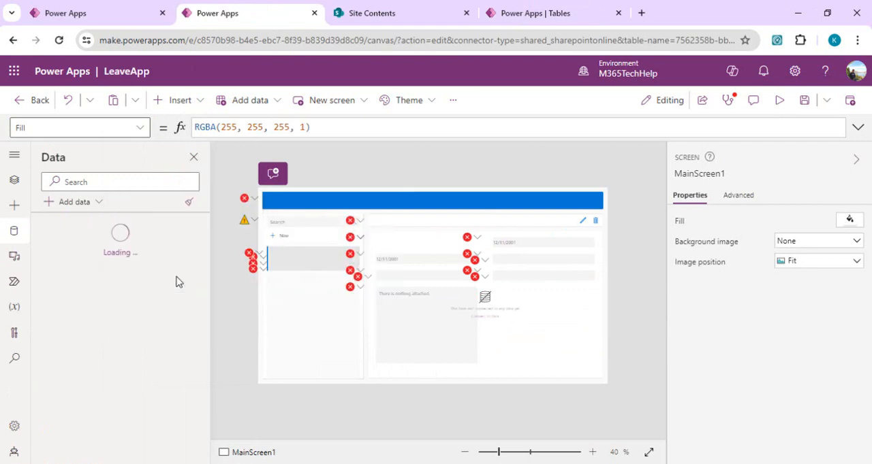
mouse_move(153, 235)
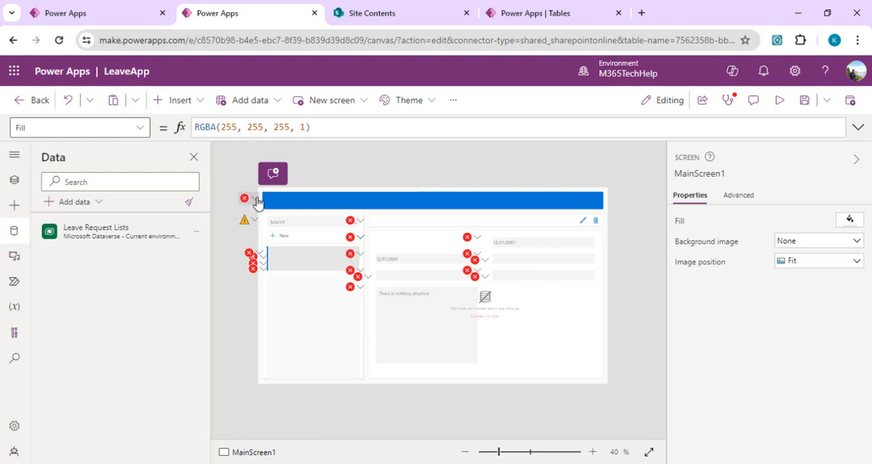
click(433, 199)
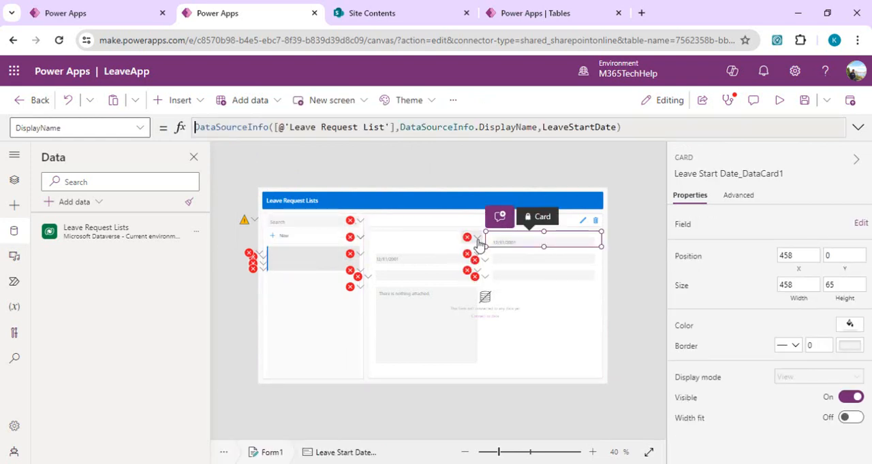
Inspect the Leave Start Date card formula still referencing the old 'Leave Request List' source
click(382, 128)
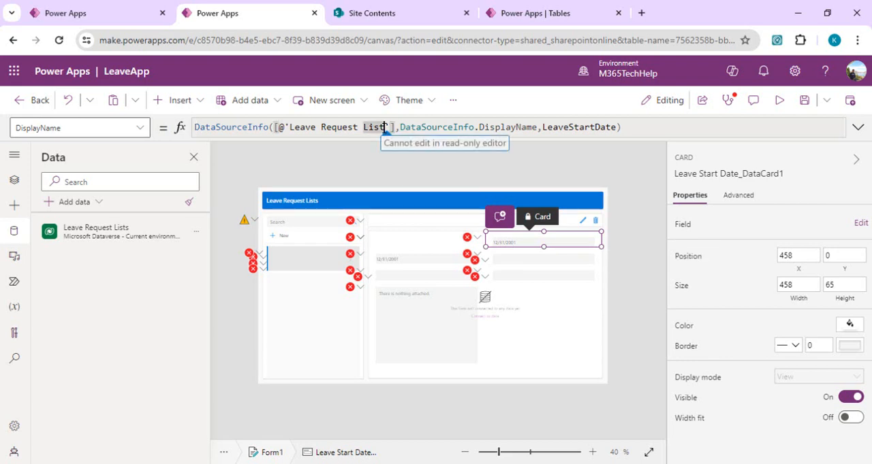
mouse_move(501, 134)
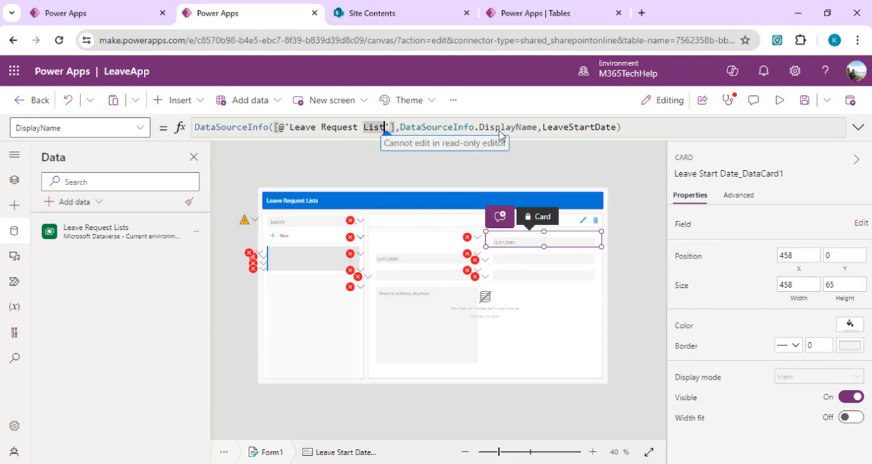
mouse_move(651, 169)
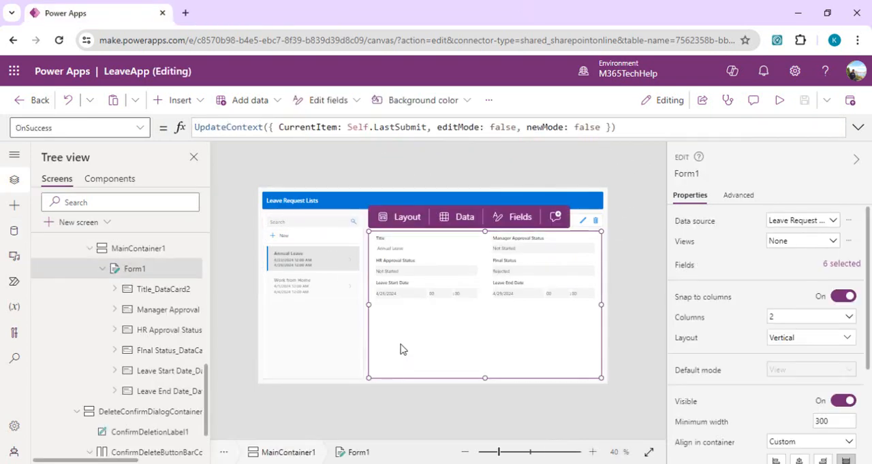
mouse_move(286, 157)
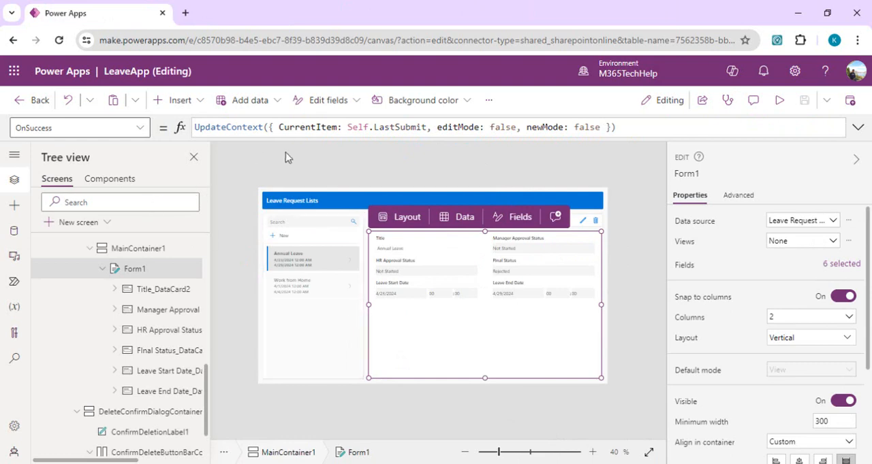
mouse_move(323, 177)
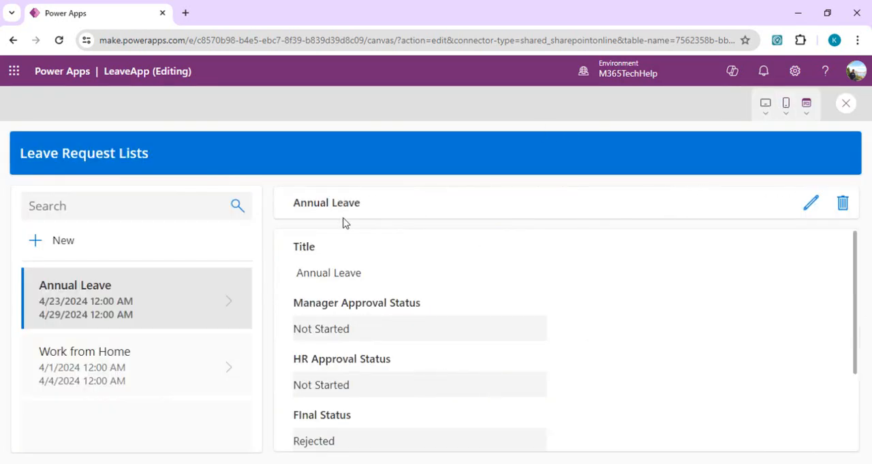
mouse_move(361, 209)
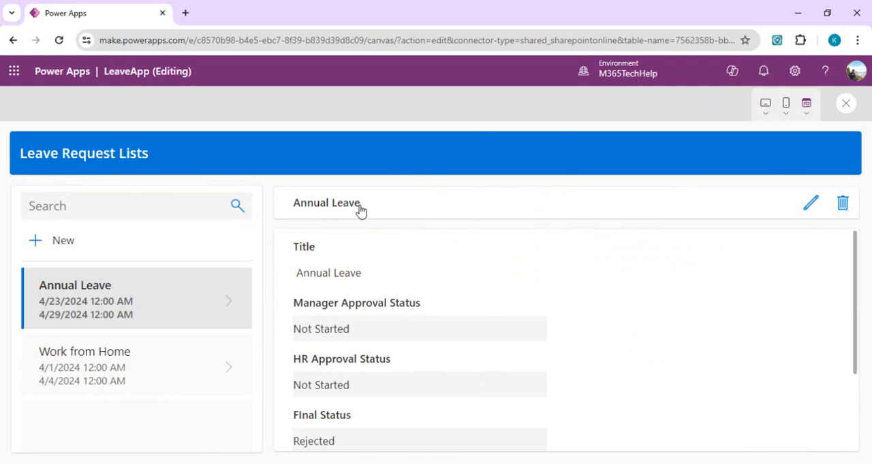
Submit a new Sick Leave request from 4/17/2024 to 4/18/2024 in the running app
click(810, 203)
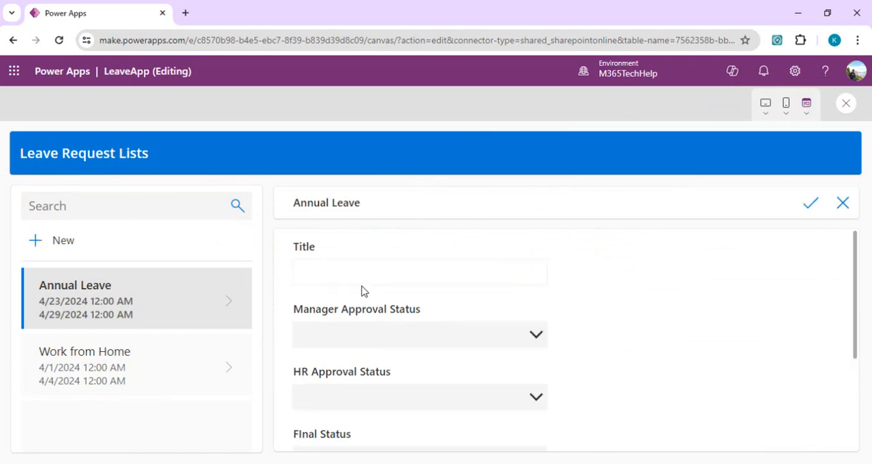
text(Sick Leave)
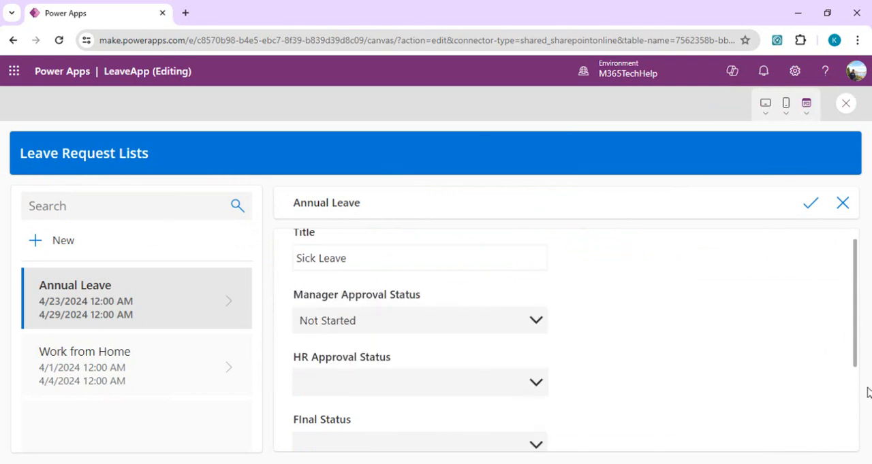
click(408, 370)
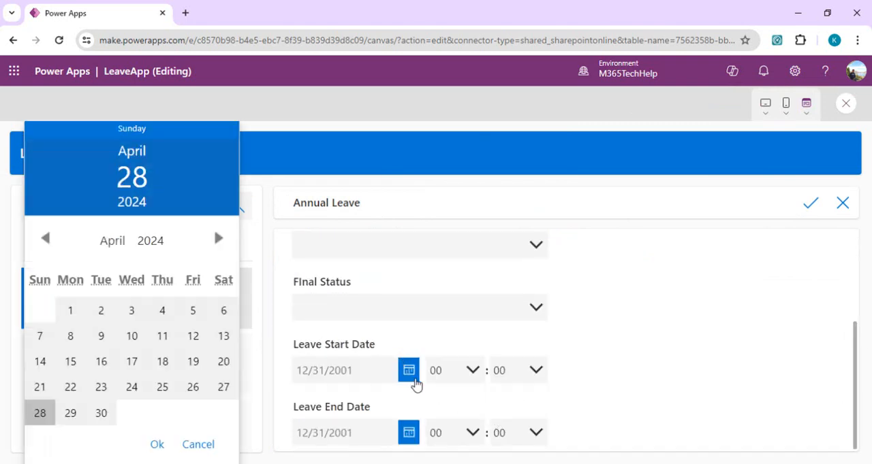
click(131, 362)
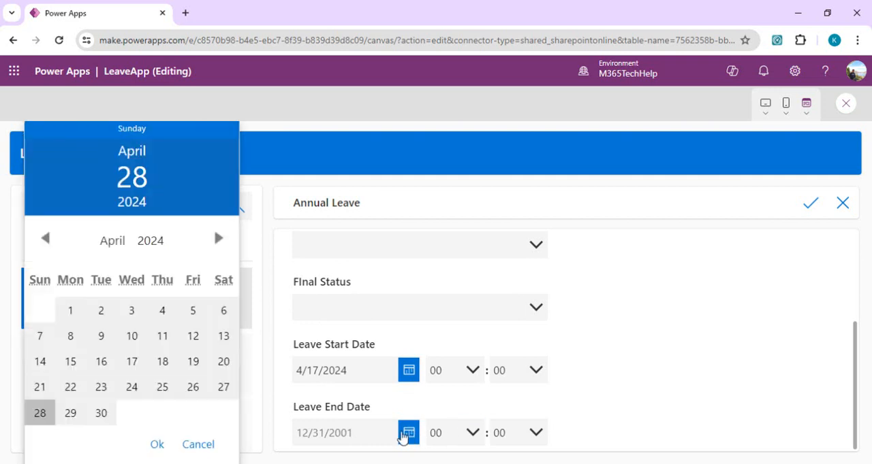
click(163, 361)
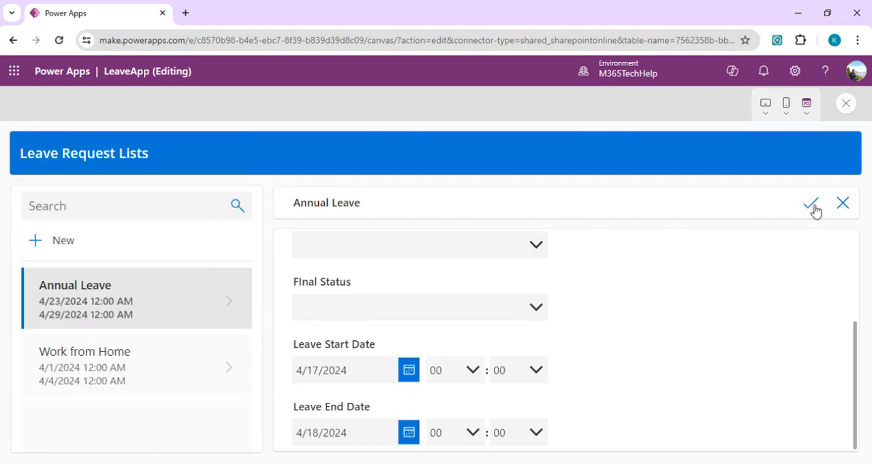
click(810, 203)
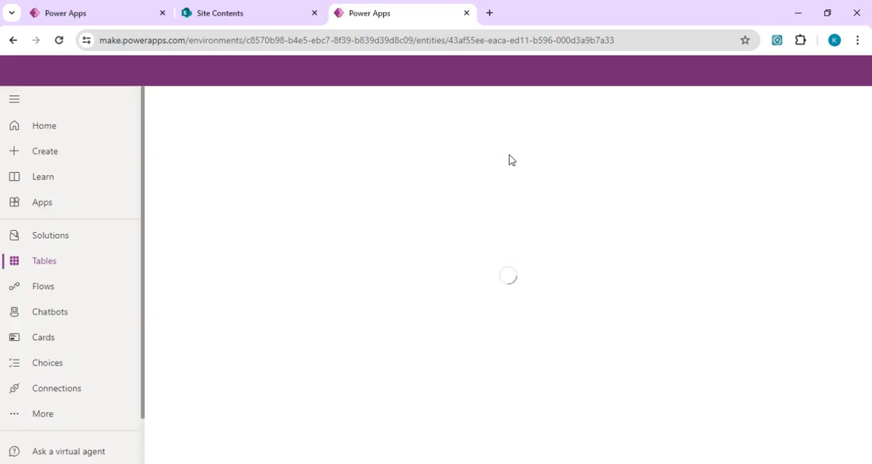
mouse_move(325, 94)
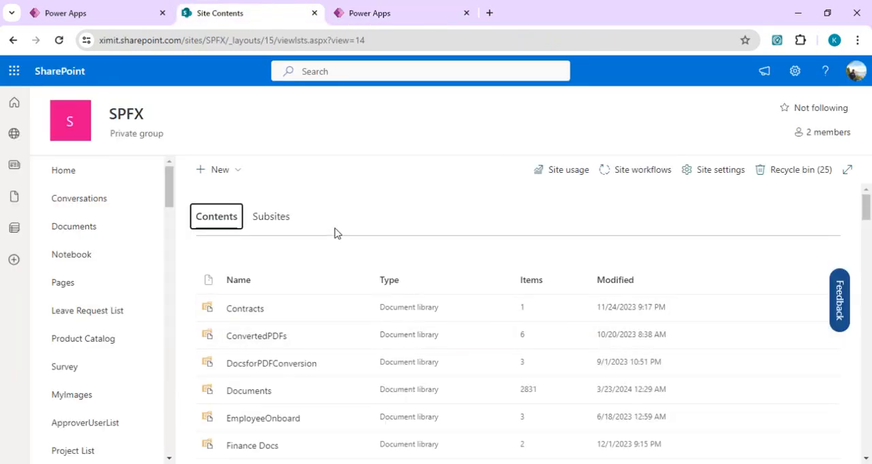
mouse_move(87, 310)
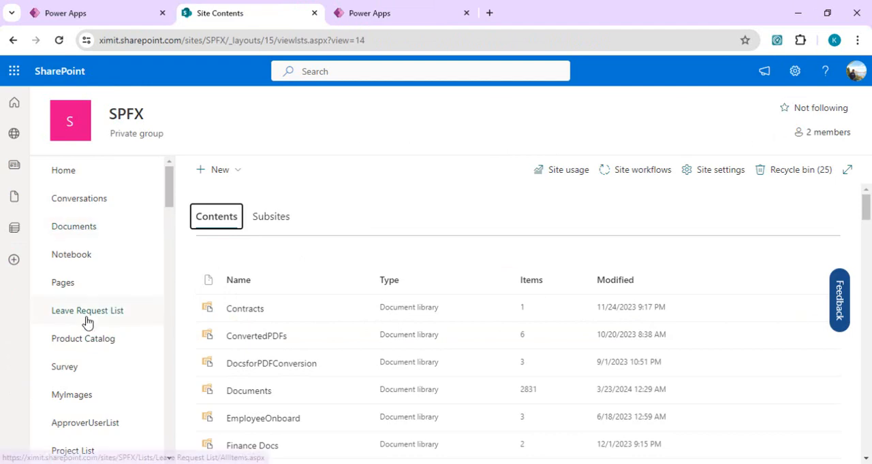
Check the SharePoint Leave Request List still shows only two items, then return to Power Apps
click(87, 310)
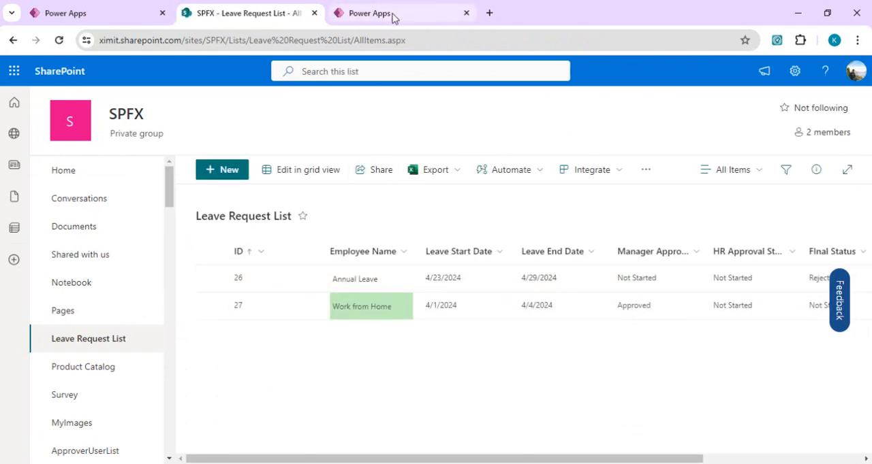
click(399, 12)
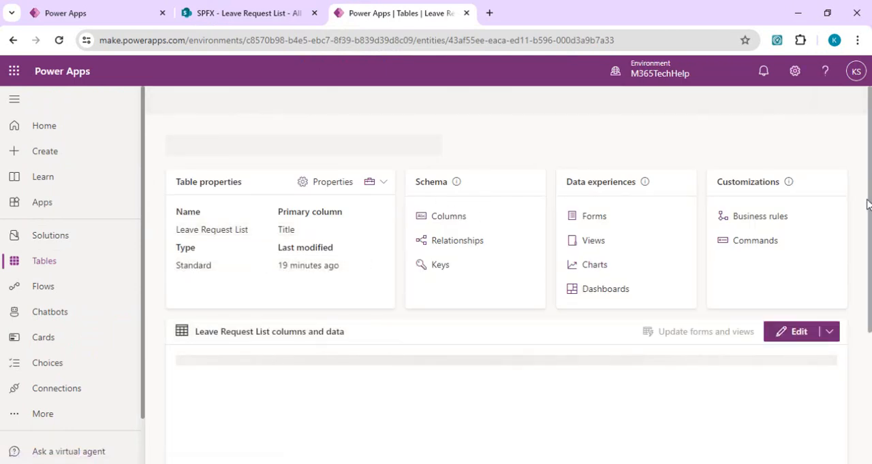
Reveal the Dataverse data grid showing the new Sick Leave row dated 4/17/2024–4/18/2024
scroll(down, 3)
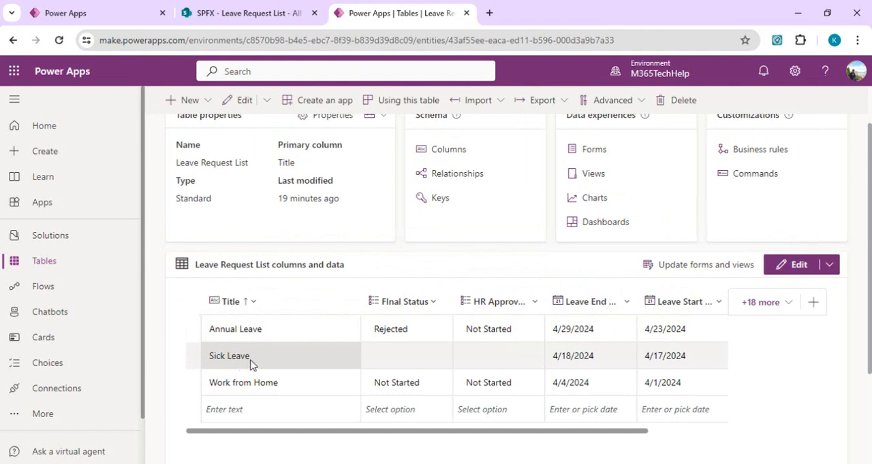
mouse_move(591, 356)
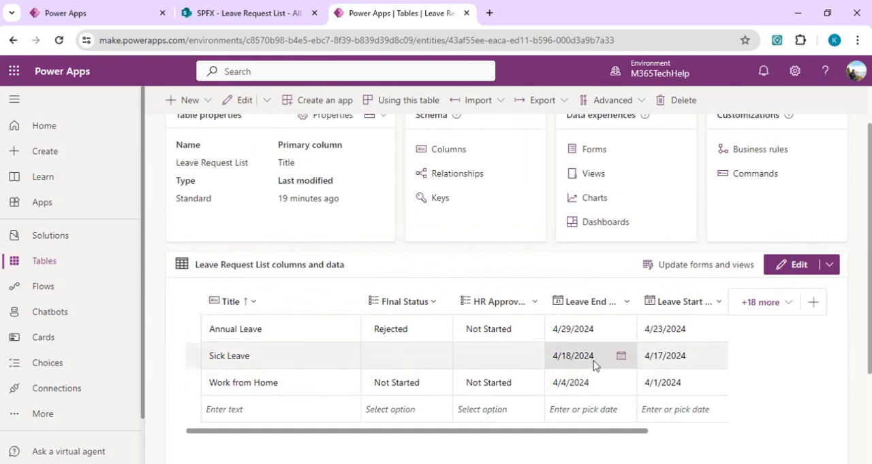
mouse_move(586, 366)
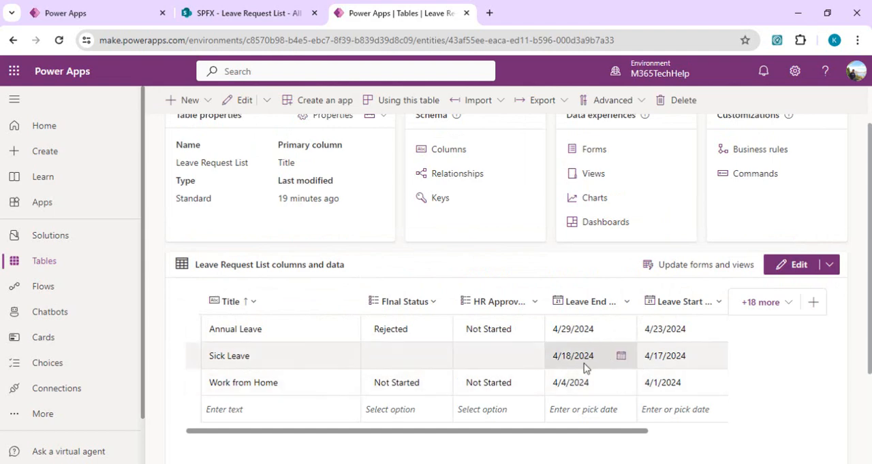